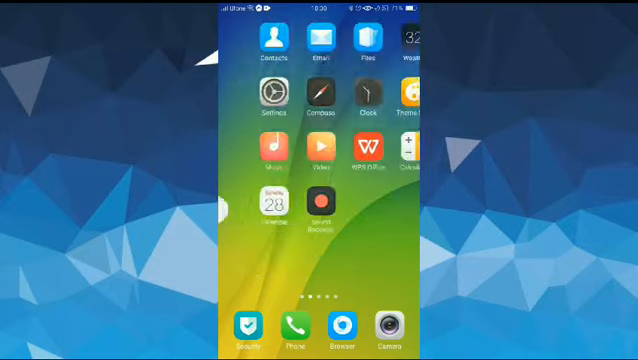
- Open the Tools folder of apps on the home screen
{"action": "left_click", "coordinate": [320, 200]}
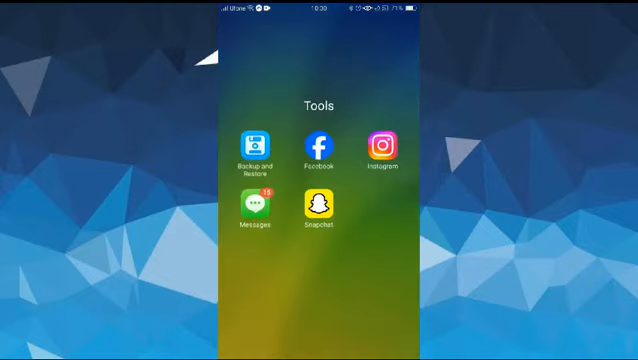
- Launch Facebook and expand Settings & privacy in its main menu
{"action": "left_click", "coordinate": [318, 144]}
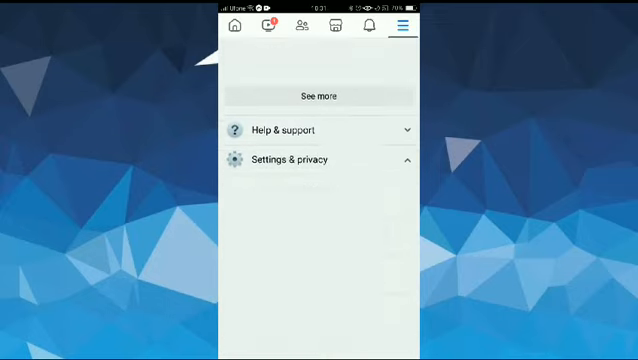
{"action": "left_click", "coordinate": [292, 160]}
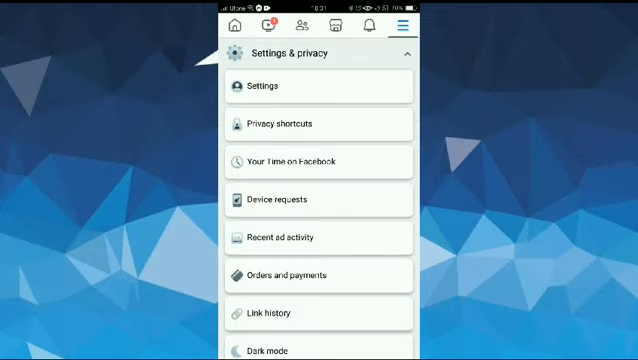
- Go to Settings so Accounts Center shows the Meta Verified sign-up prompt
{"action": "left_click", "coordinate": [270, 88]}
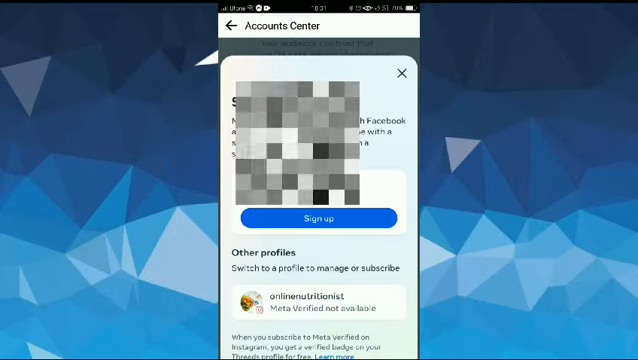
- Sign up for Meta Verified and review the card payment form down to Subscribe
{"action": "left_click", "coordinate": [308, 216]}
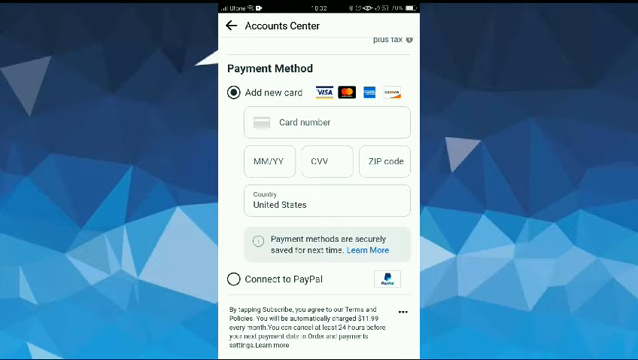
{"action": "scroll", "scroll_direction": "up", "scroll_amount": 3}
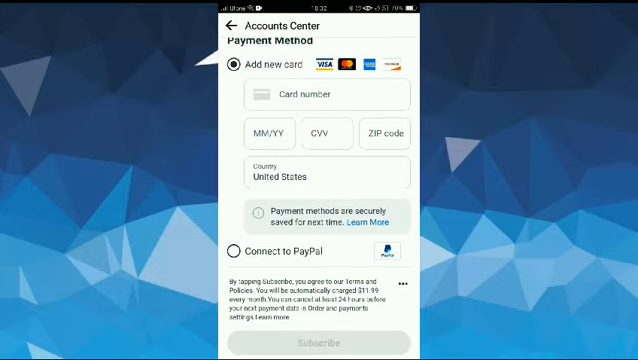
{"action": "scroll", "scroll_direction": "up", "scroll_amount": 3}
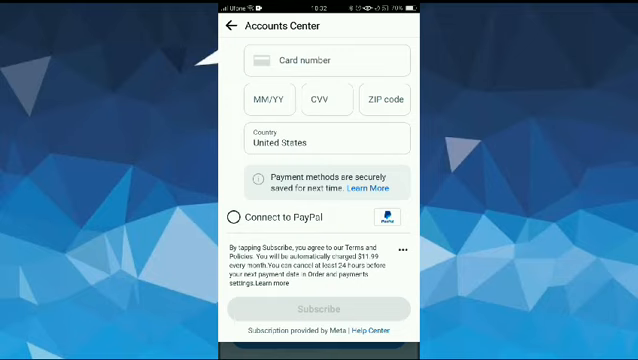